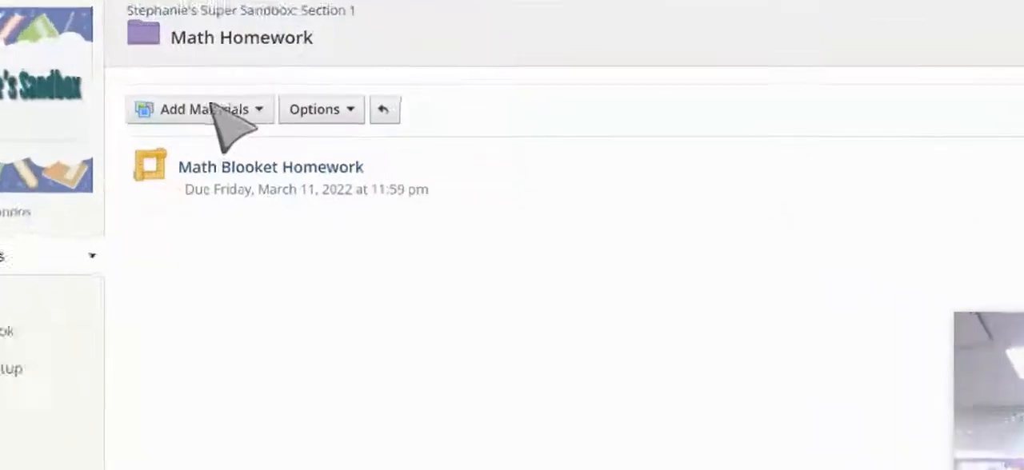
# Step: Add a new page in Math Homework and title it 'Math Instruction Video'
pyautogui.click(198, 109)
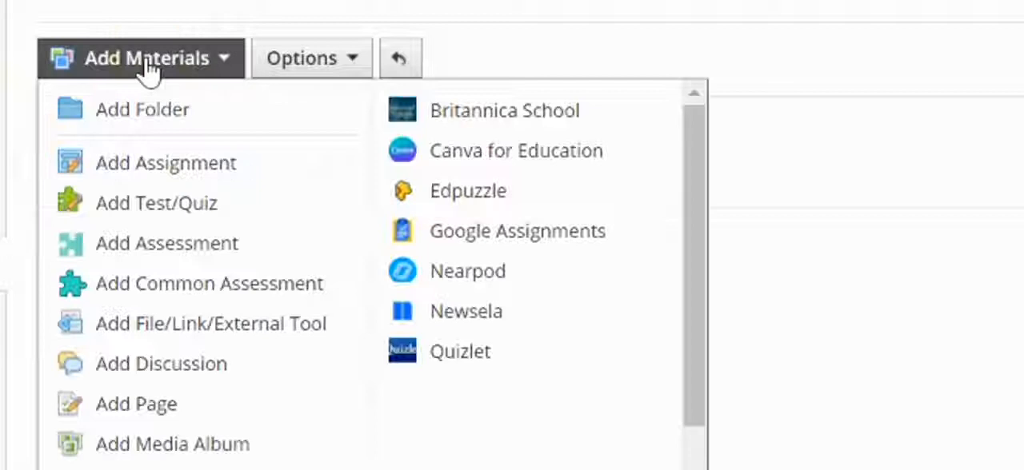
pyautogui.moveTo(136, 403)
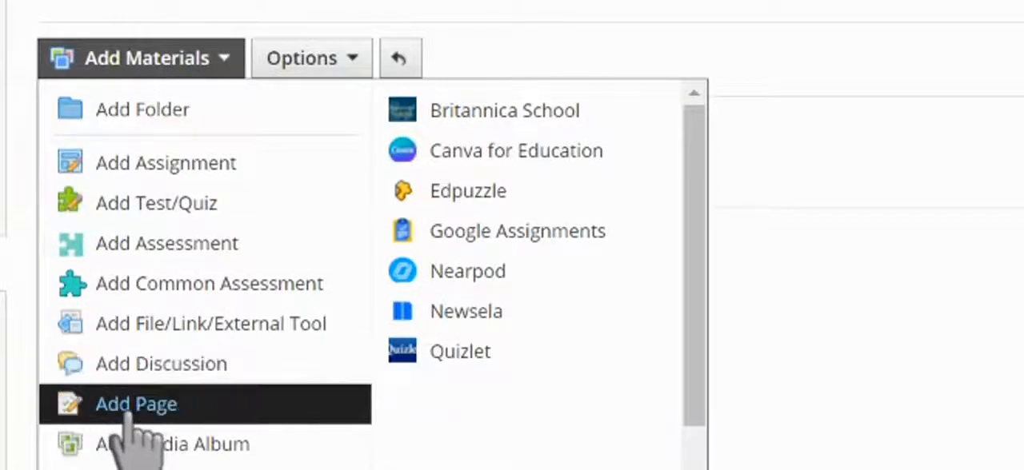
pyautogui.click(136, 403)
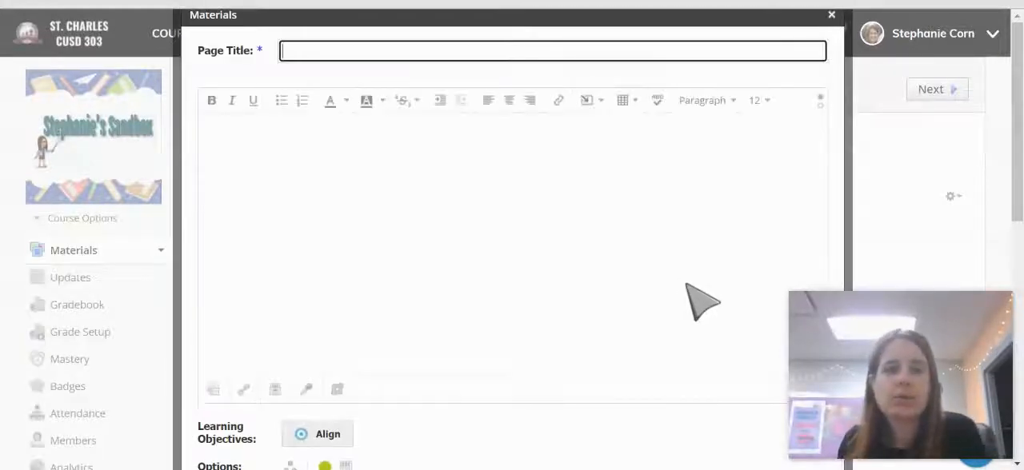
pyautogui.write('M')
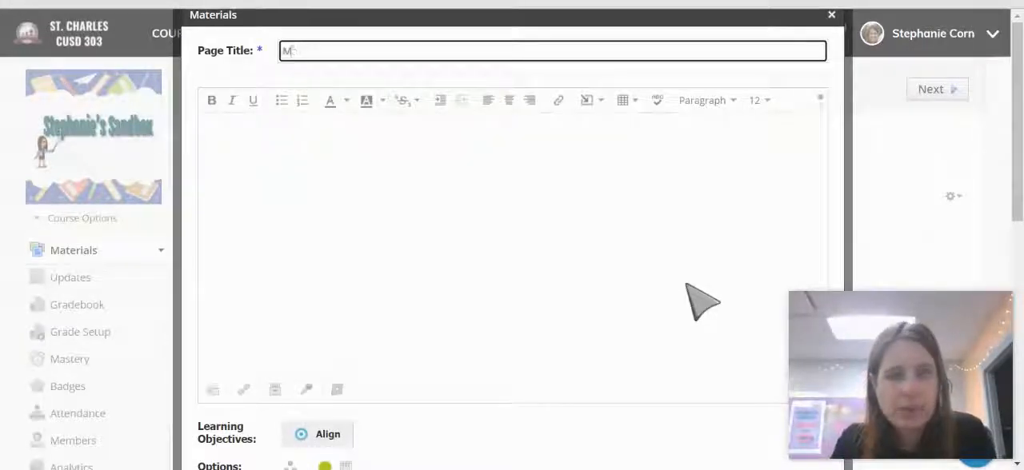
pyautogui.write('Math Instruction Video')
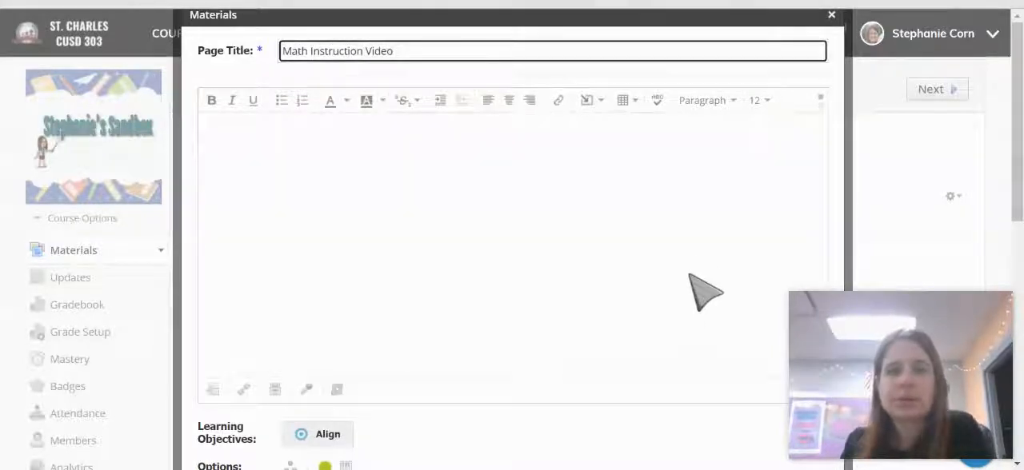
pyautogui.moveTo(585, 99)
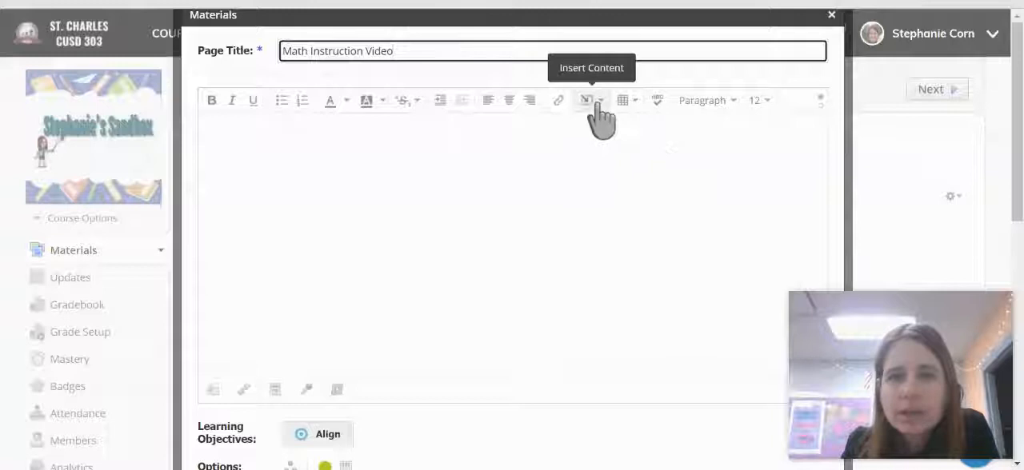
# Step: Insert content from the Google Drive Resource App and search Drive for 'screencastify'
pyautogui.click(592, 100)
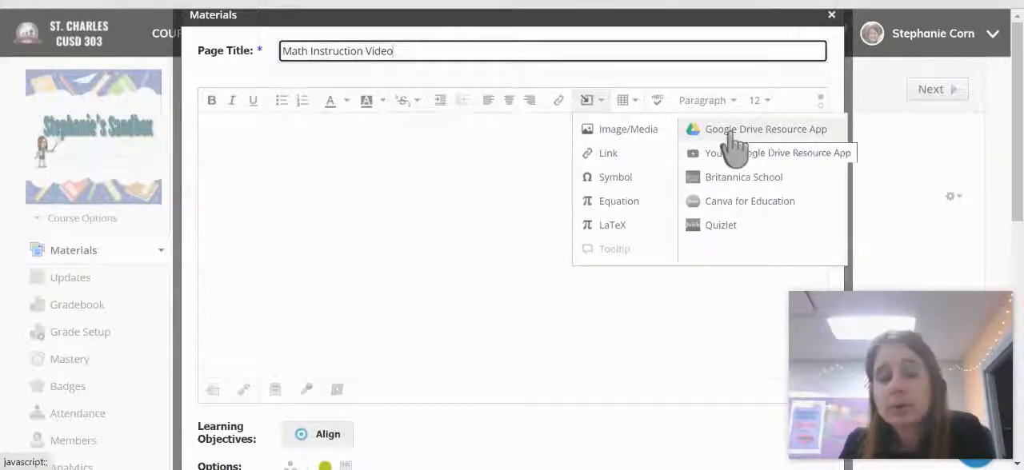
pyautogui.click(764, 130)
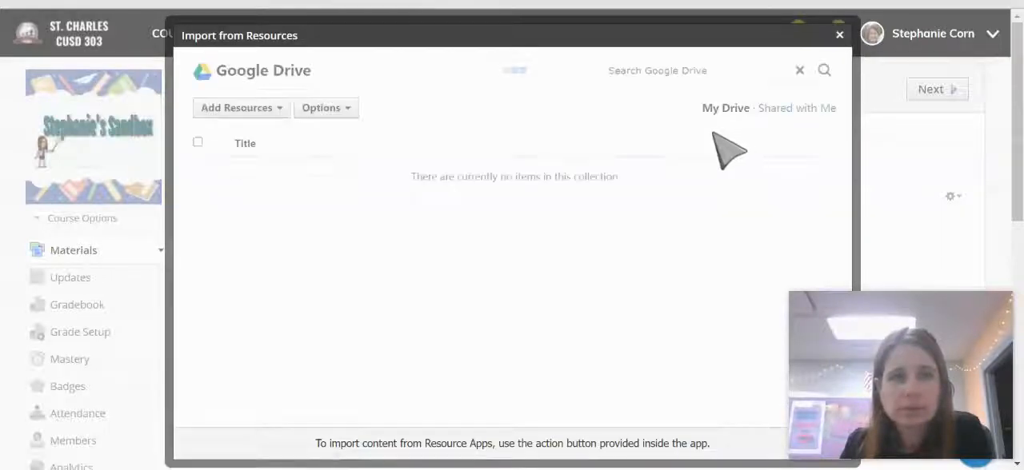
pyautogui.moveTo(451, 240)
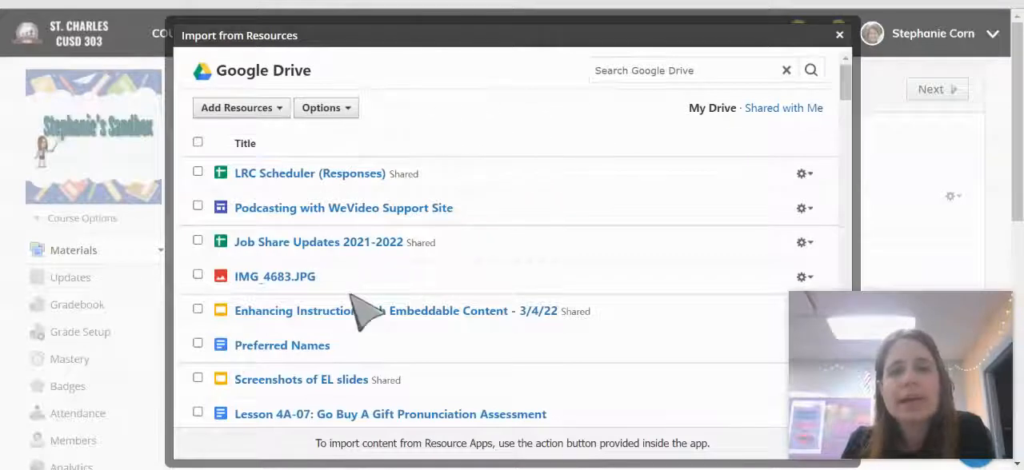
pyautogui.moveTo(520, 352)
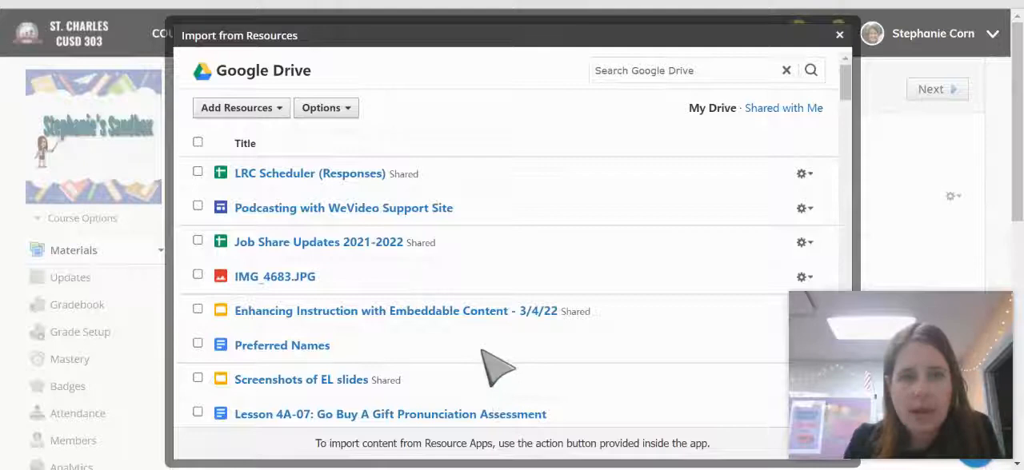
pyautogui.moveTo(707, 224)
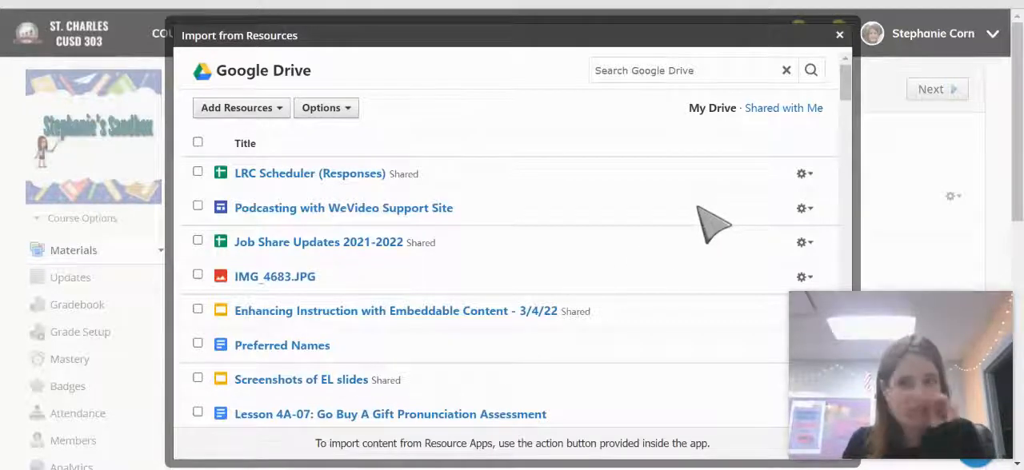
pyautogui.scroll(-3)
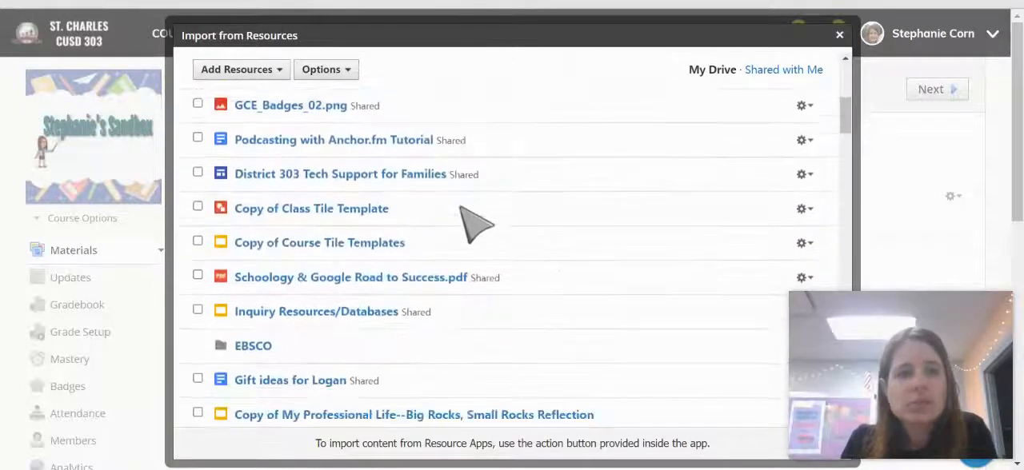
pyautogui.scroll(-3)
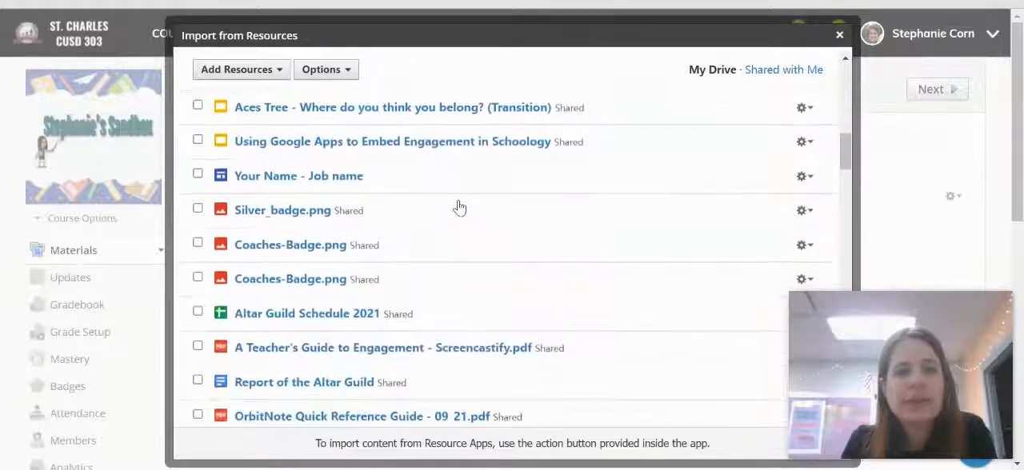
pyautogui.scroll(-3)
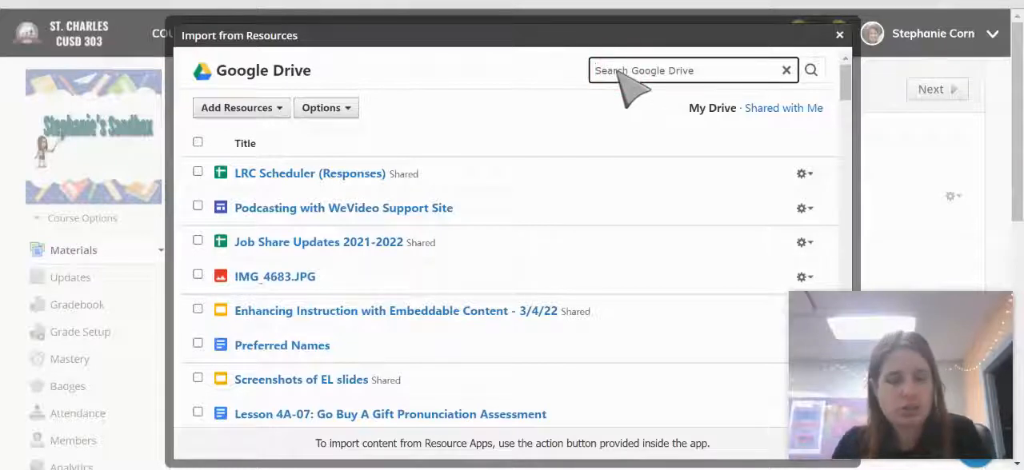
pyautogui.write('screencastify')
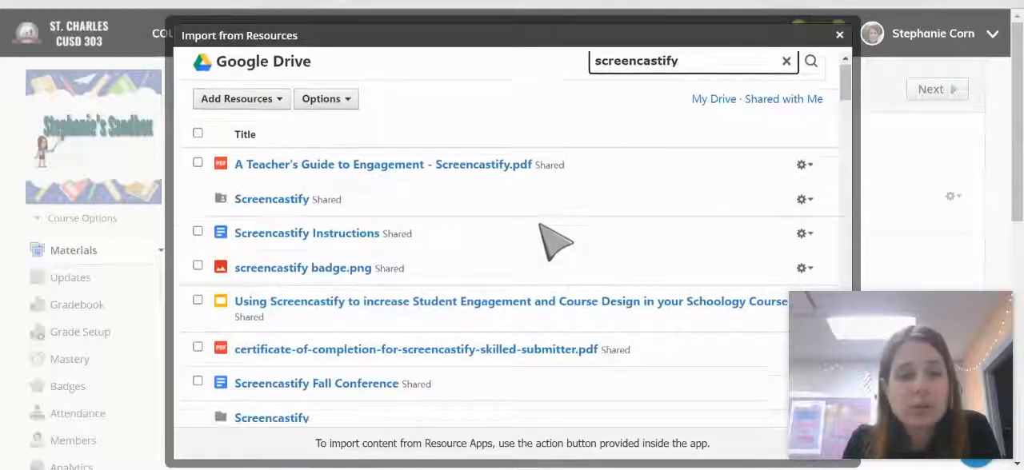
pyautogui.scroll(-3)
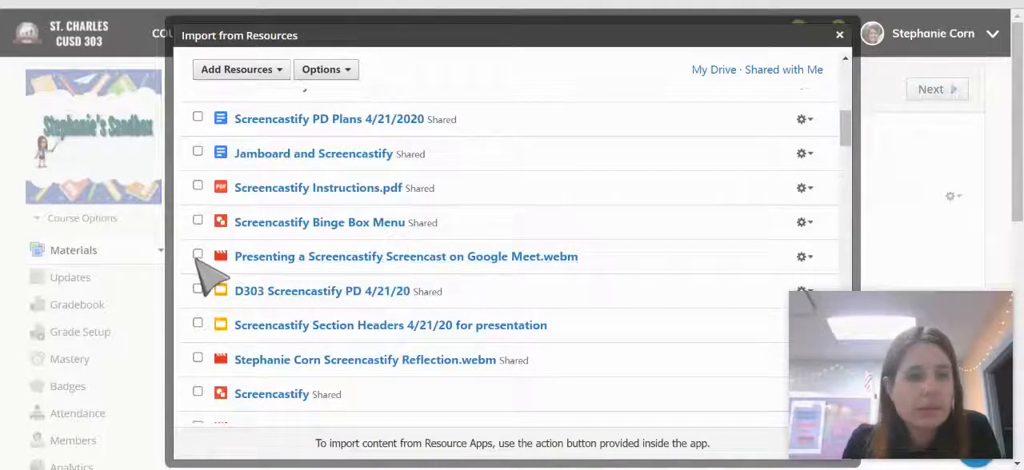
# Step: Import 'Presenting a Screencastify Screencast on Google Meet.webm' into the page as an embed
pyautogui.click(198, 255)
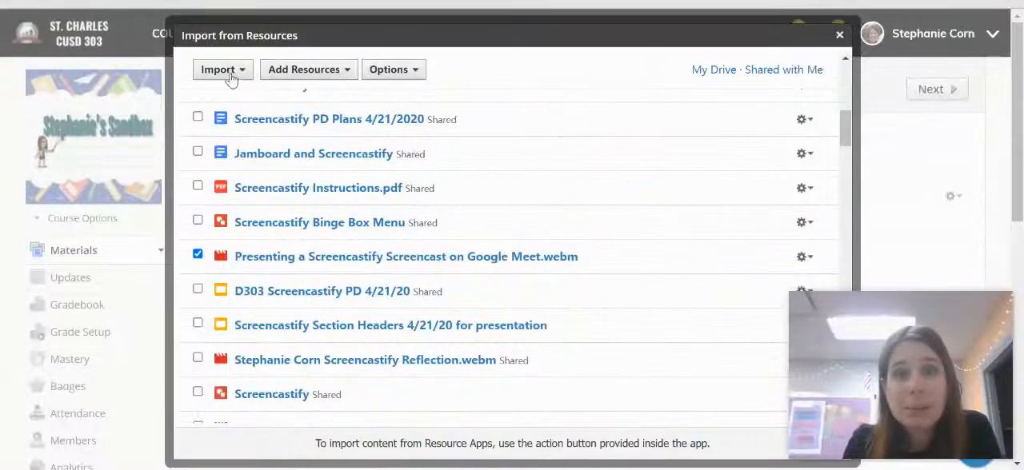
pyautogui.click(218, 68)
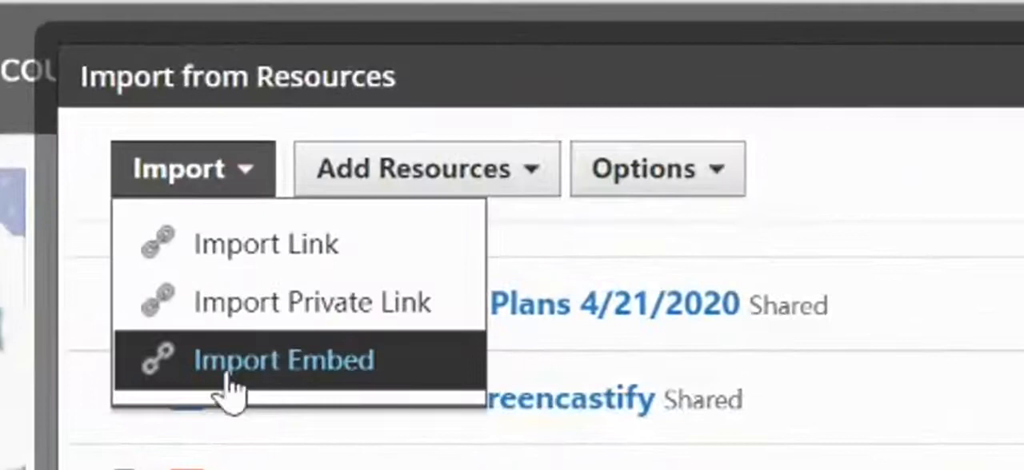
pyautogui.click(283, 360)
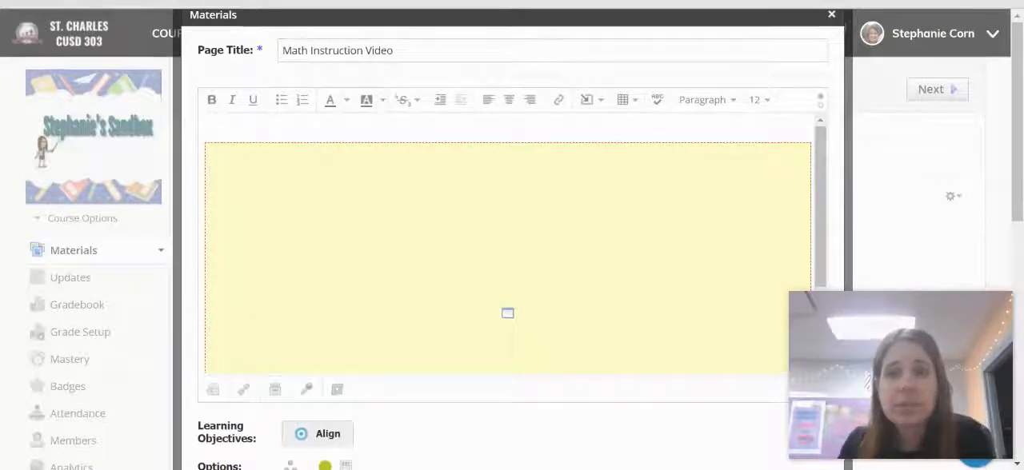
# Step: Create the page and view its embedded video in the Math Homework folder
pyautogui.click(755, 99)
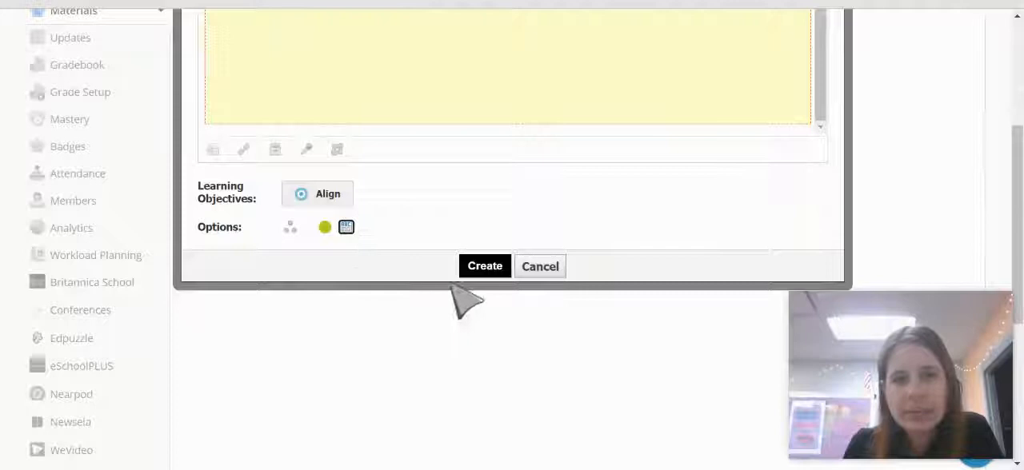
pyautogui.click(484, 266)
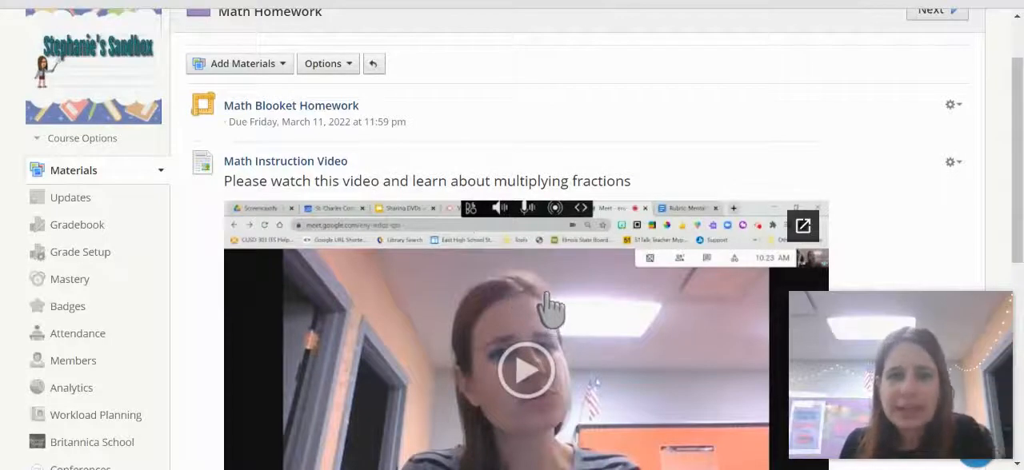
pyautogui.scroll(-3)
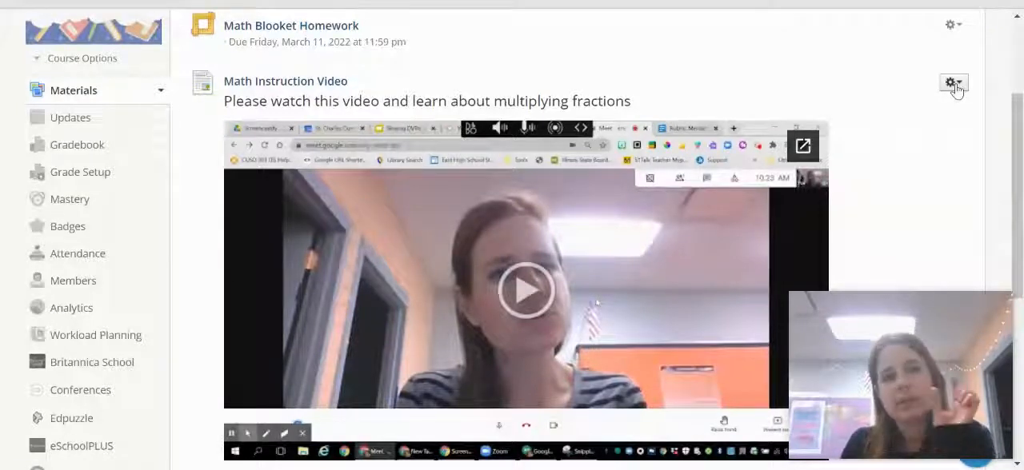
# Step: Save the page settings from its gear menu, then view Math Instruction Video on its own page
pyautogui.click(950, 81)
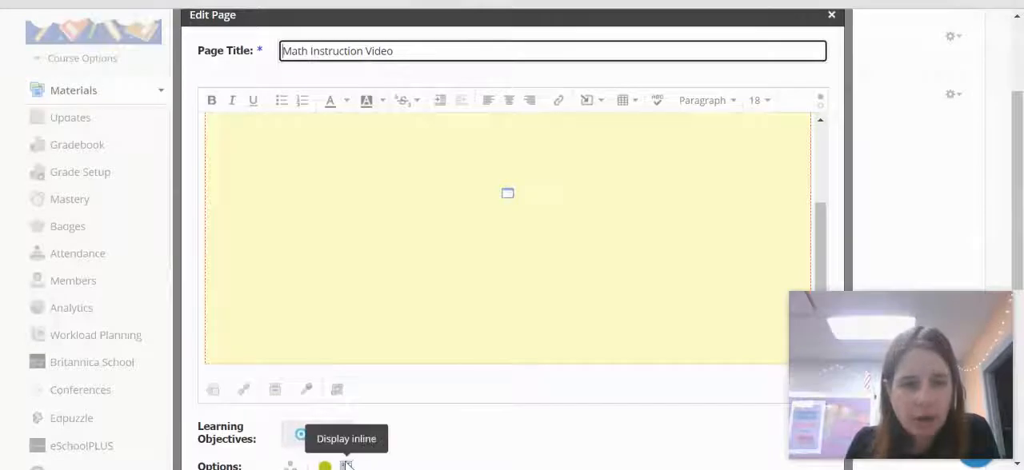
pyautogui.scroll(-3)
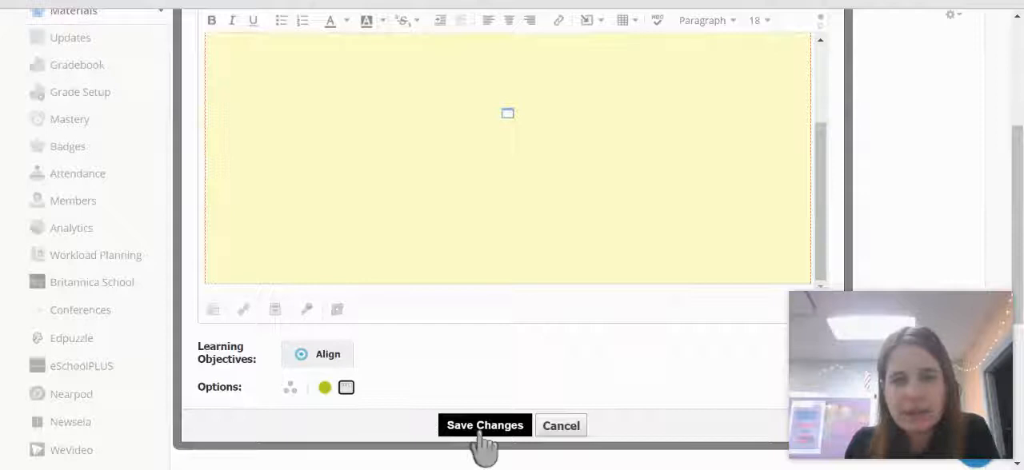
pyautogui.click(485, 425)
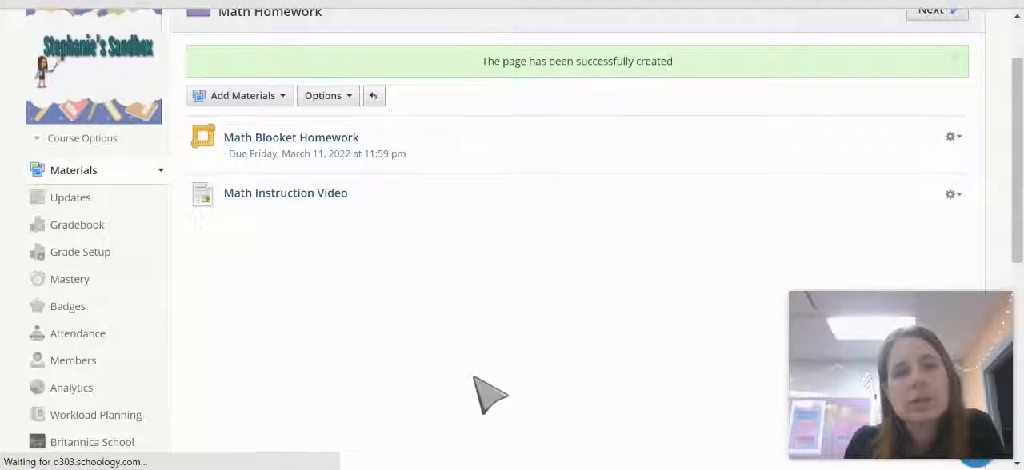
pyautogui.click(285, 192)
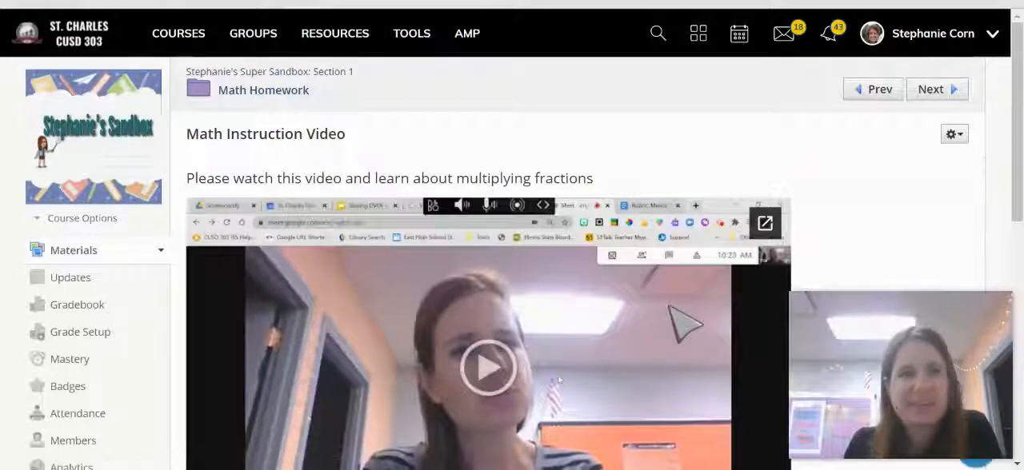
pyautogui.moveTo(280, 136)
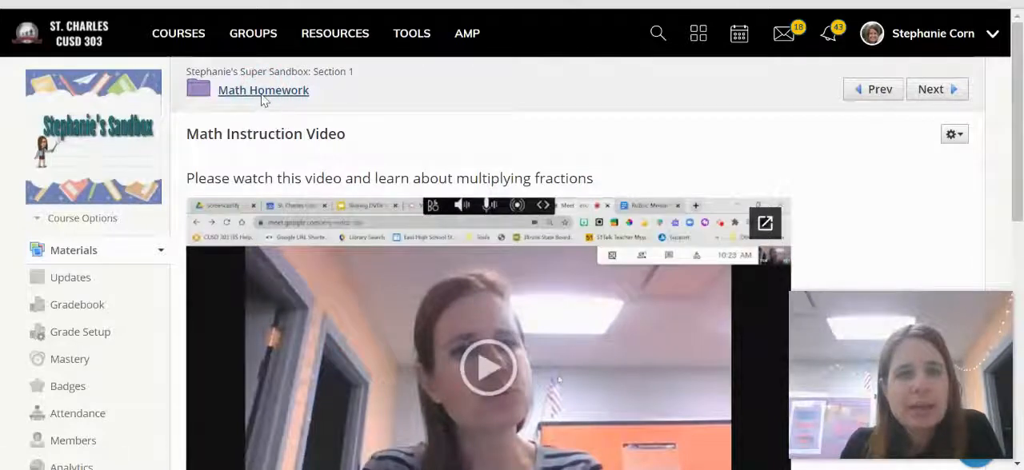
# Step: Return to the Math Homework folder and choose Edit from its gear menu
pyautogui.click(262, 90)
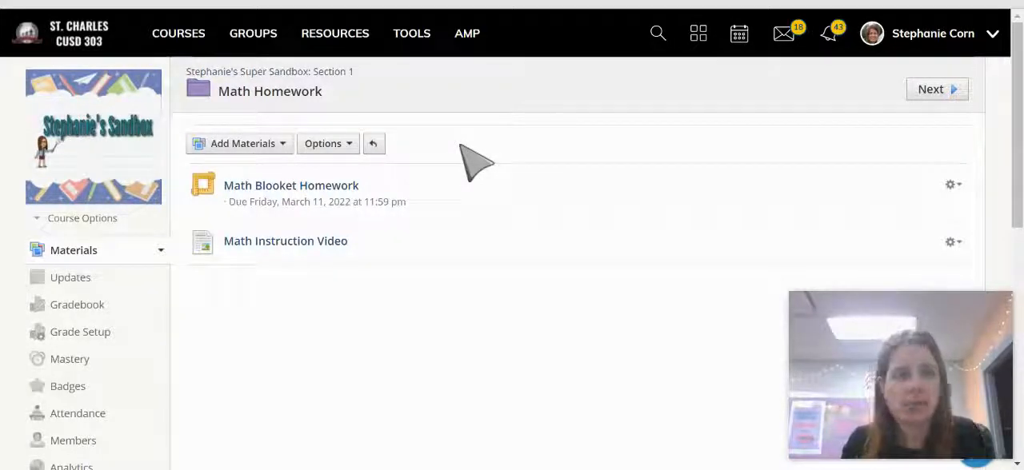
pyautogui.moveTo(624, 253)
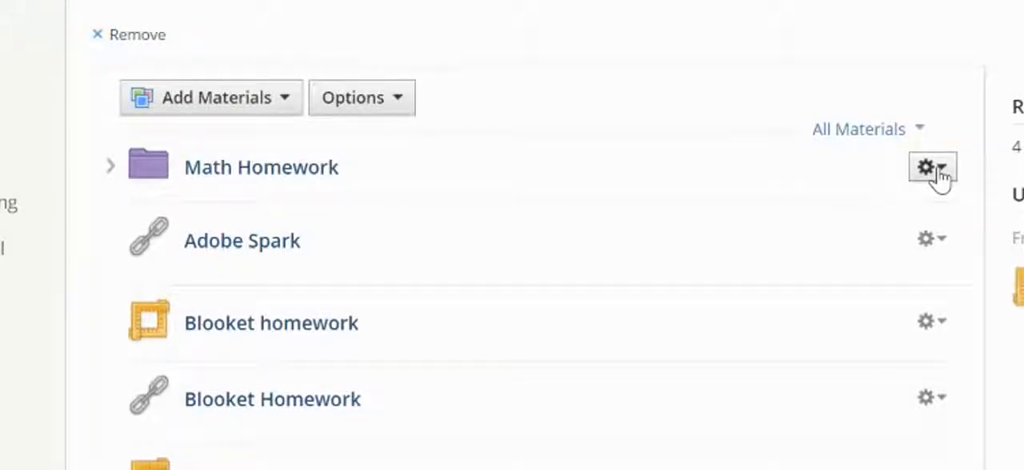
pyautogui.click(926, 166)
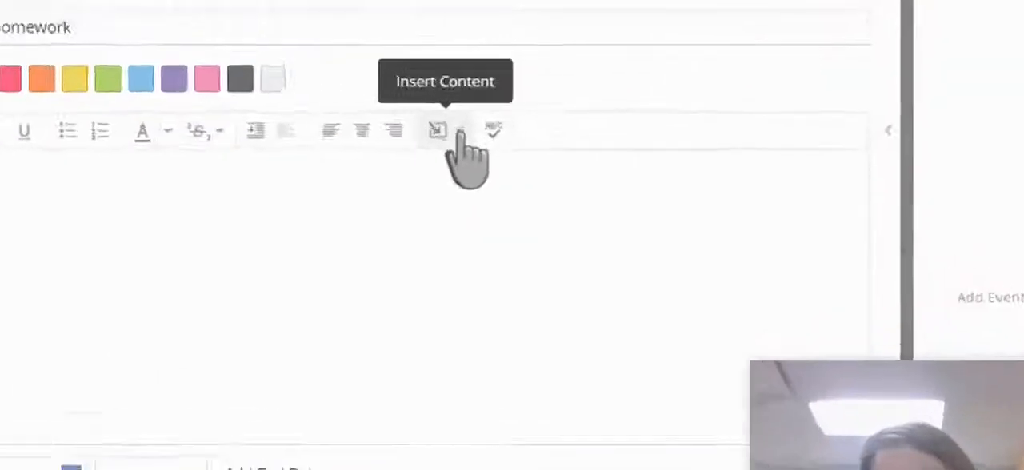
# Step: Import the Screencastify video from Google Drive into the folder description and save changes
pyautogui.click(439, 131)
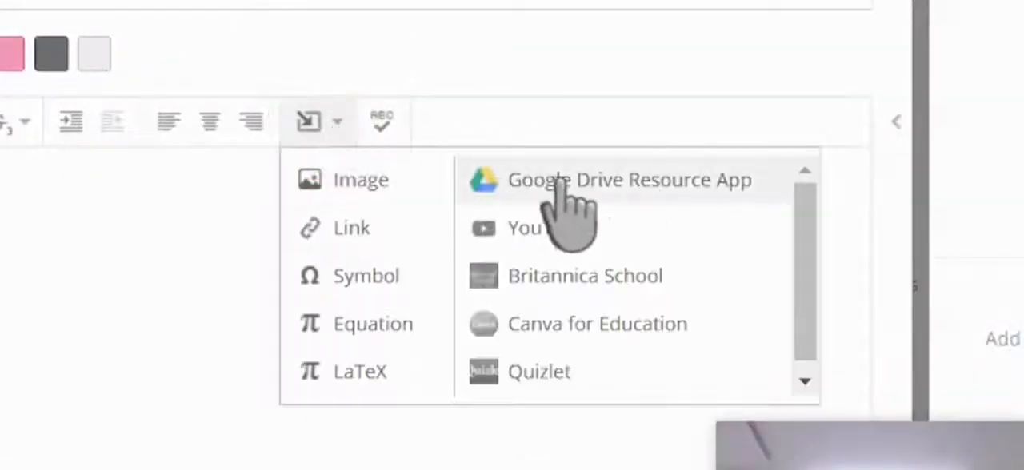
pyautogui.click(630, 180)
pyautogui.write('screencastify')
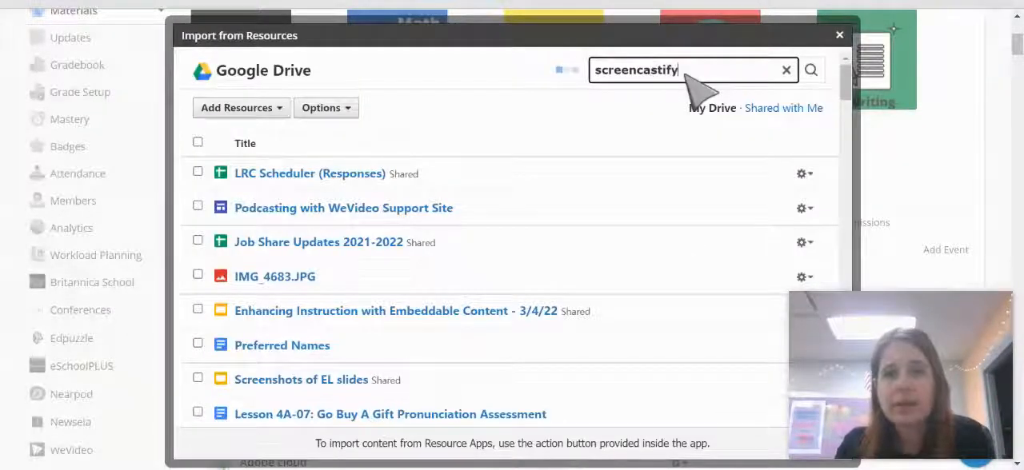
pyautogui.moveTo(528, 253)
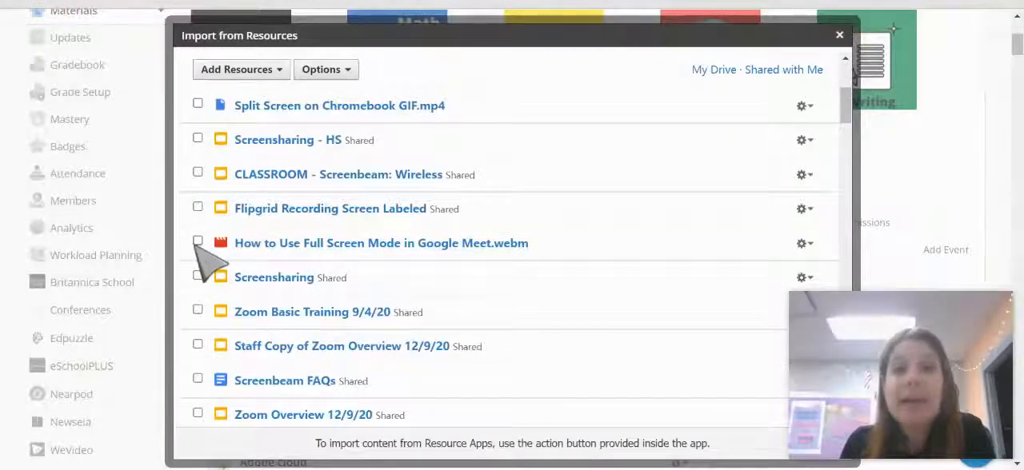
pyautogui.click(198, 243)
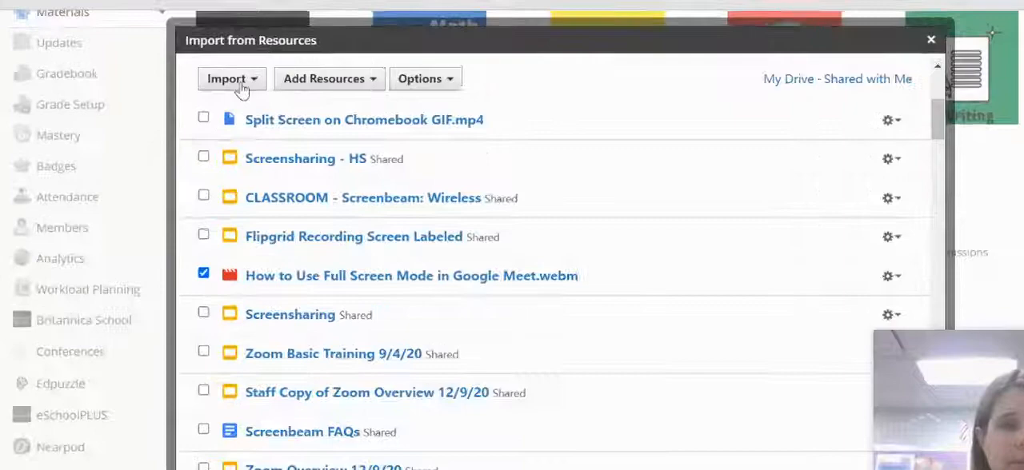
pyautogui.click(227, 79)
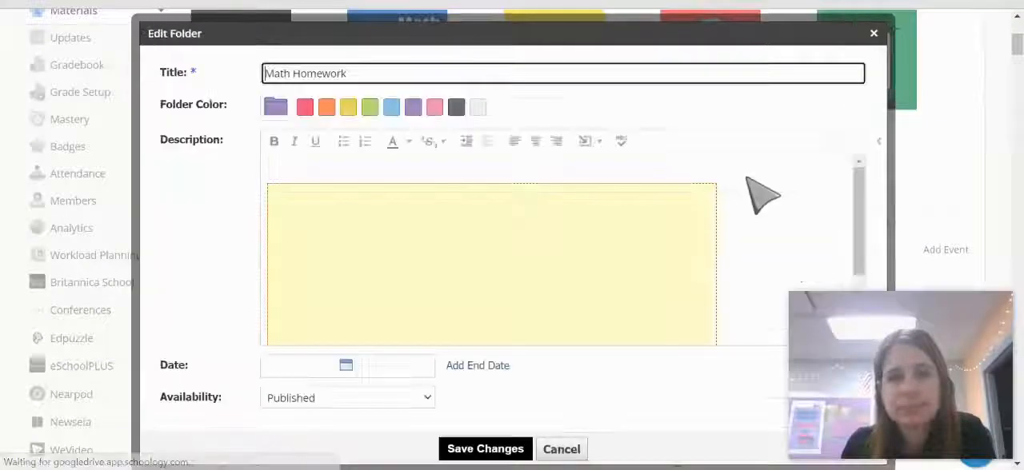
pyautogui.click(485, 448)
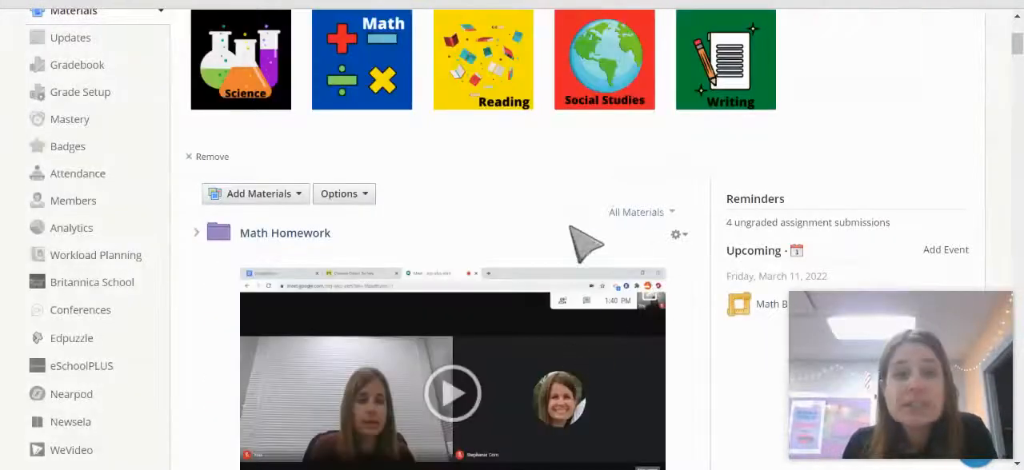
# Step: Scroll the Materials page to see the video embedded under Math Homework
pyautogui.scroll(-3)
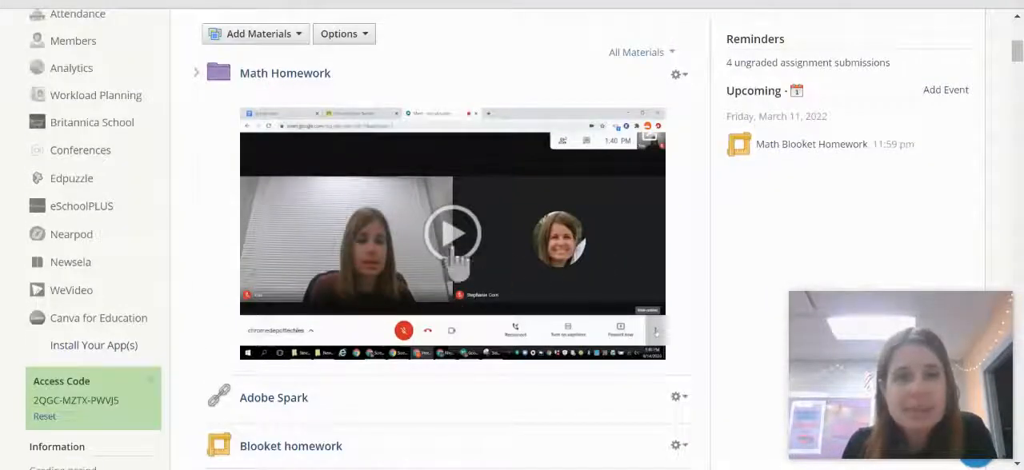
pyautogui.moveTo(208, 56)
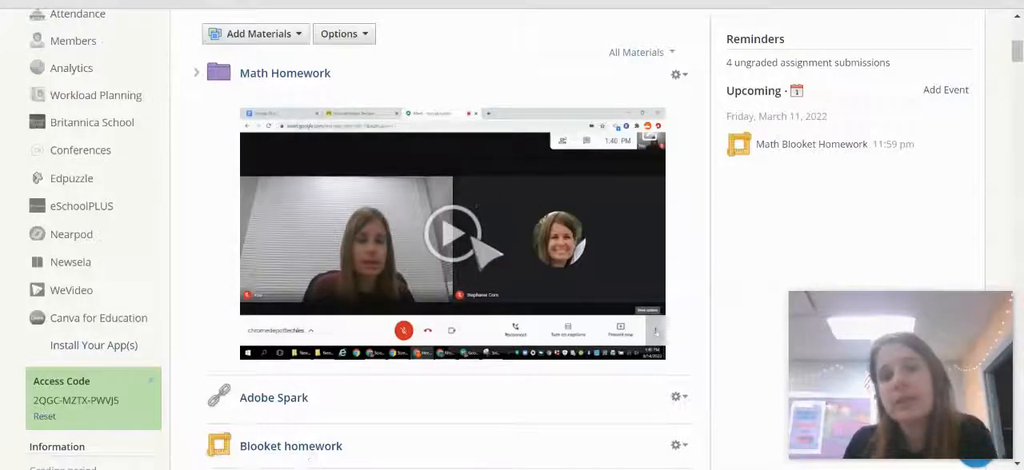
pyautogui.moveTo(451, 234)
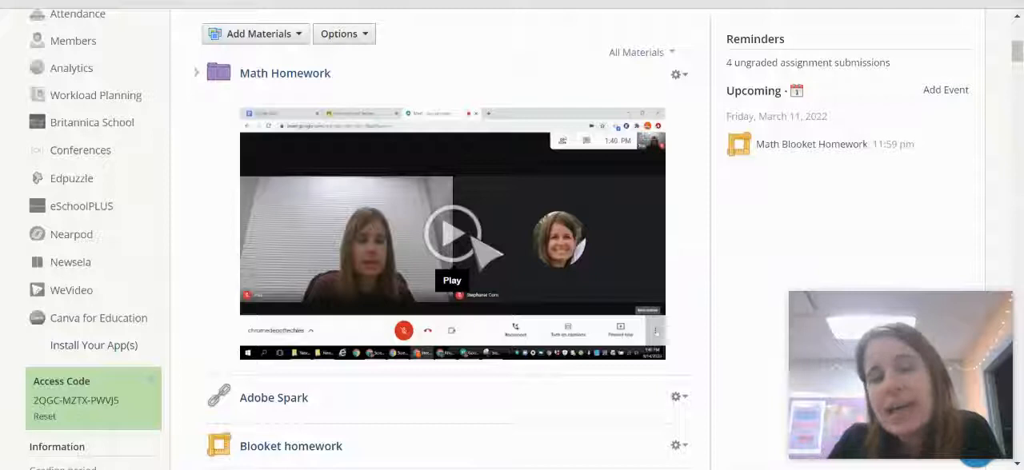